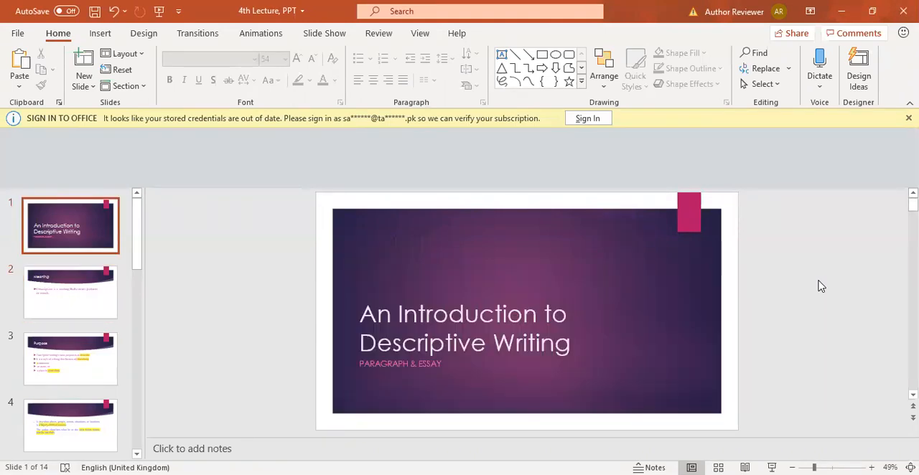
pyautogui.moveTo(459, 373)
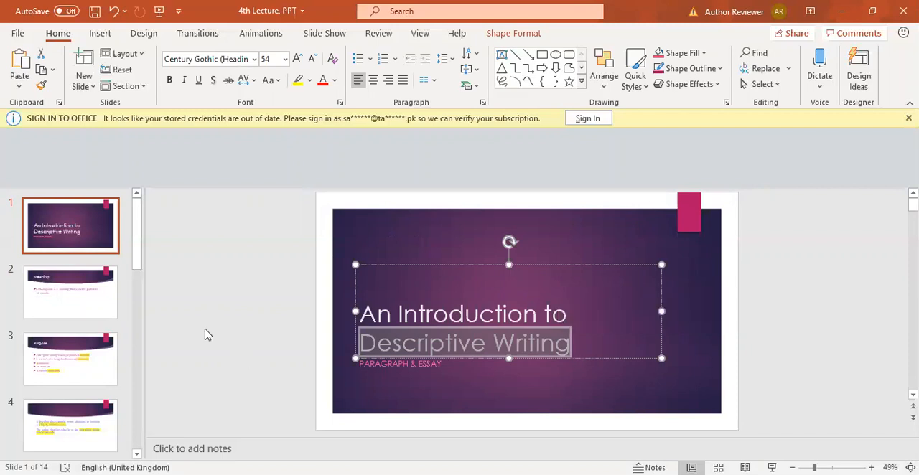
pyautogui.moveTo(65, 316)
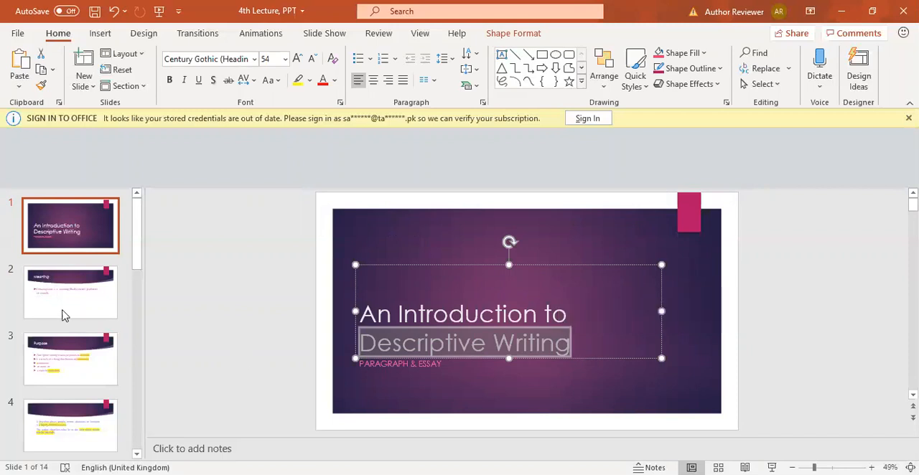
# Step: Show slide 2, 'Meaning', defining description as writing that creates pictures in words
pyautogui.click(71, 291)
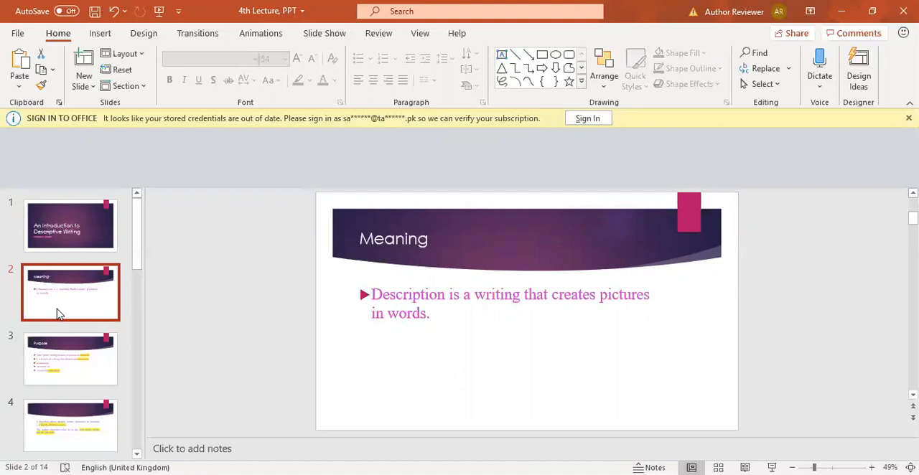
pyautogui.moveTo(758, 270)
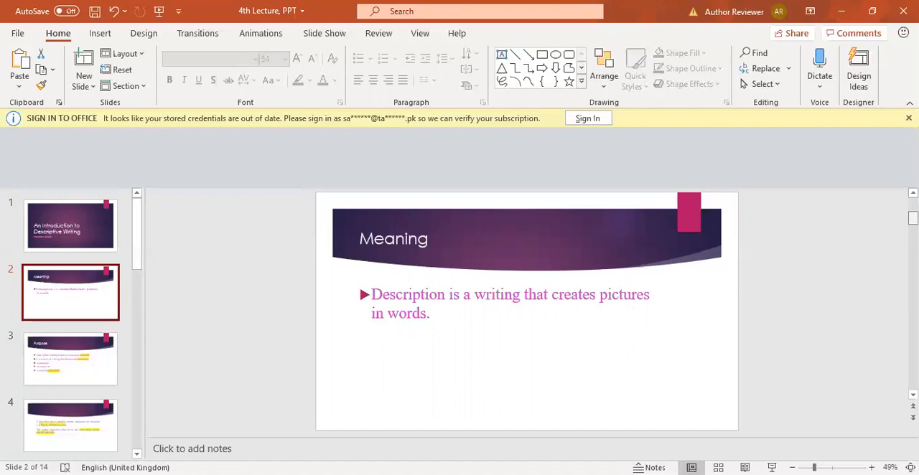
# Step: Show slide 3, 'Purpose', on describing a character, event or place in detail
pyautogui.click(71, 359)
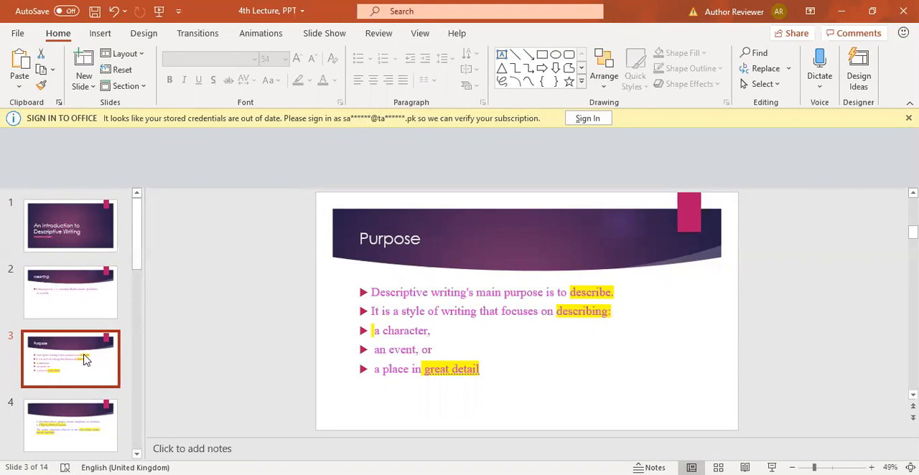
pyautogui.moveTo(199, 368)
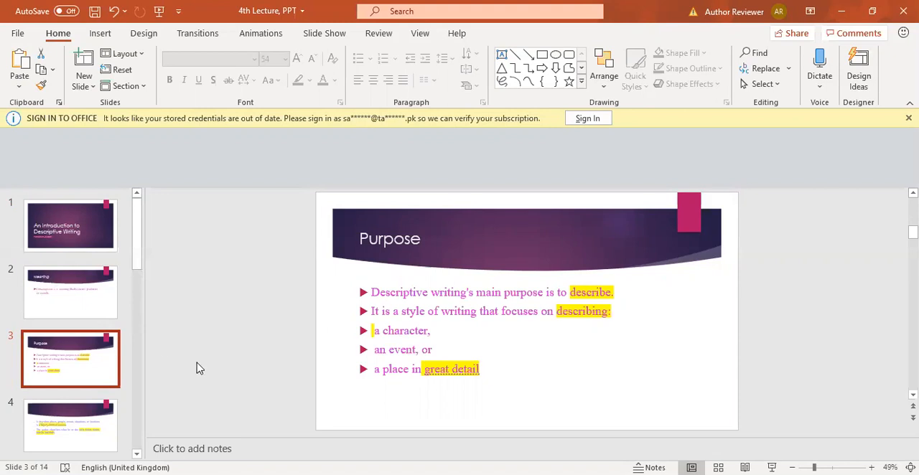
pyautogui.moveTo(552, 362)
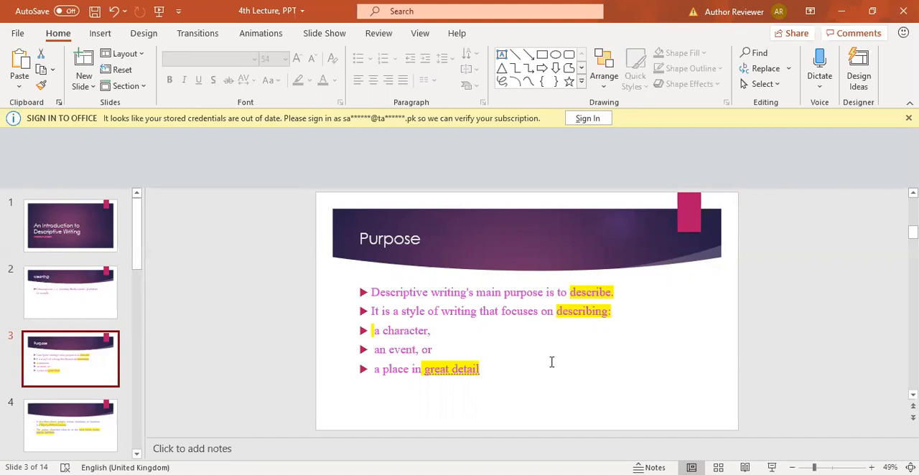
pyautogui.moveTo(514, 373)
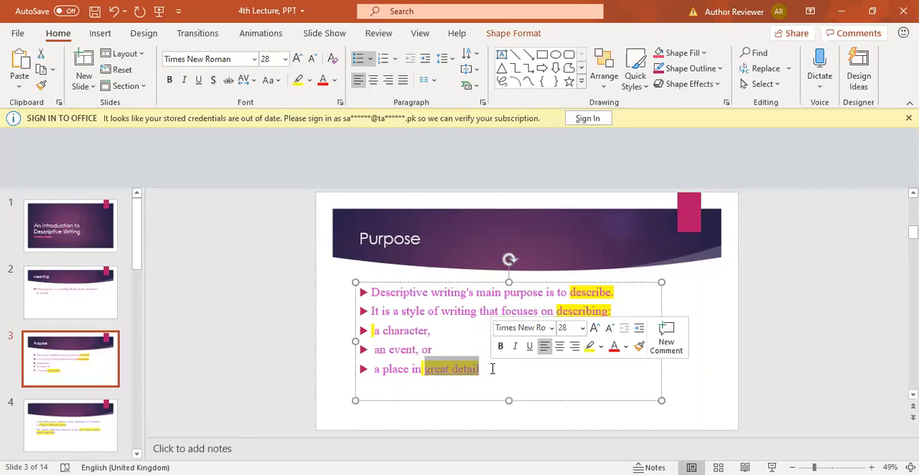
# Step: Deselect the bullet text and show slide 4 on detailing places, people and events
pyautogui.click(731, 371)
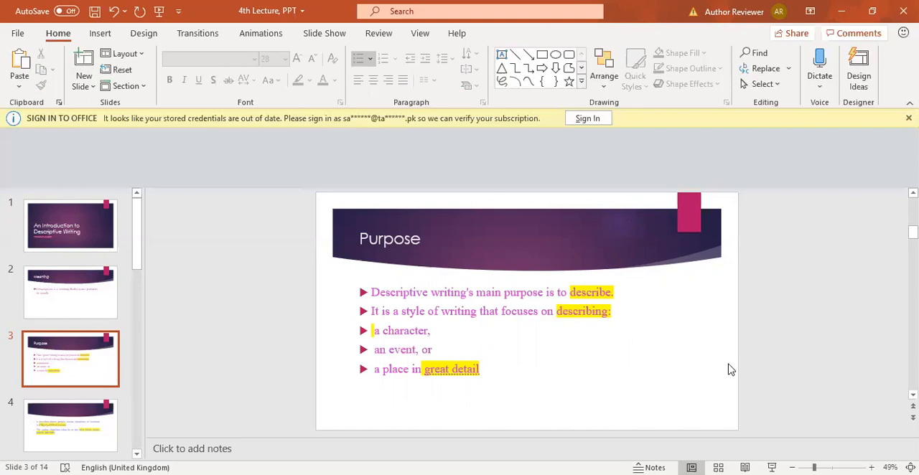
pyautogui.click(70, 425)
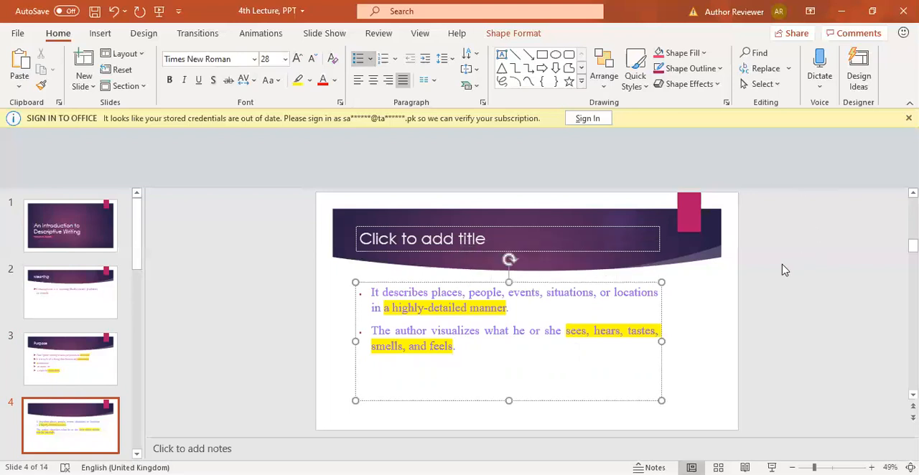
pyautogui.click(71, 293)
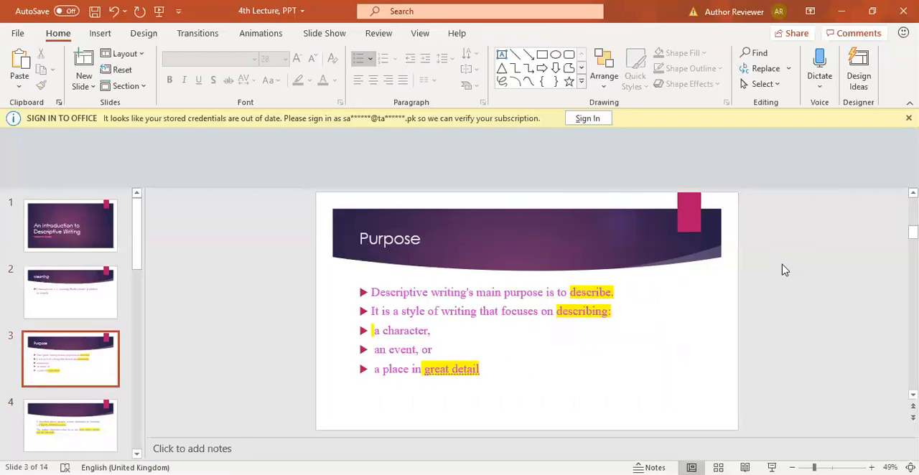
pyautogui.click(70, 425)
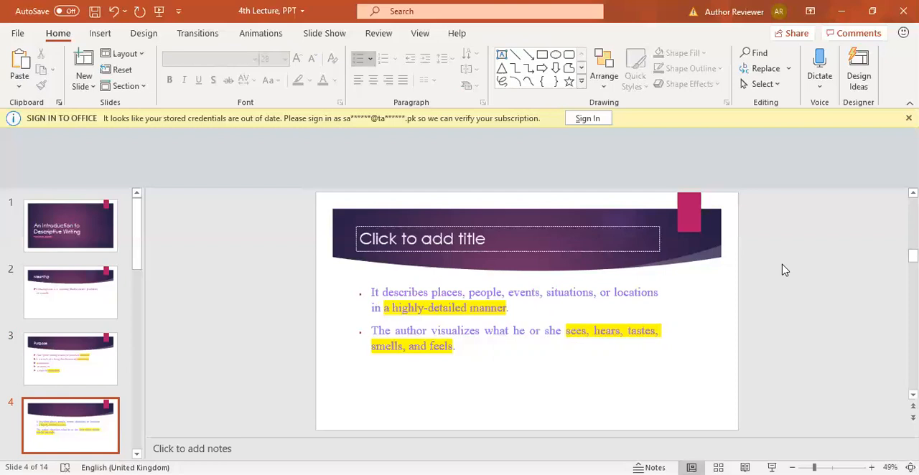
# Step: Highlight the plain sentence 'The vampire killed his lover', then show slide 6 with its detailed rewrite
pyautogui.click(70, 359)
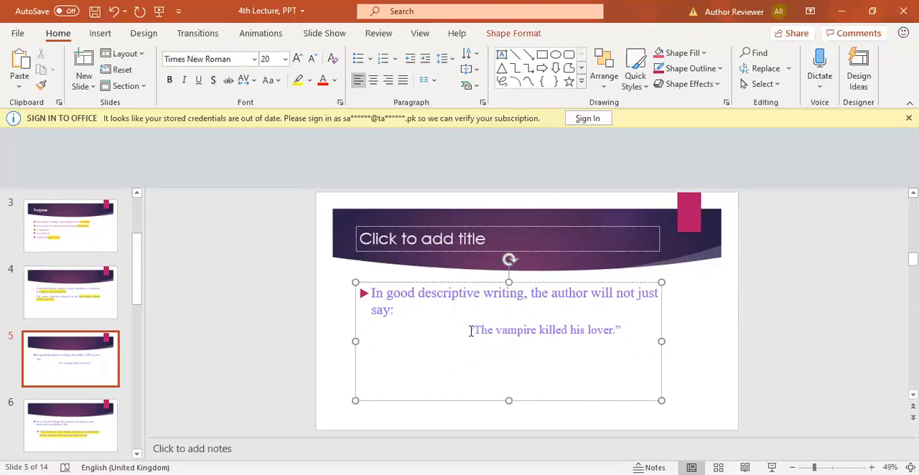
pyautogui.tripleClick(546, 330)
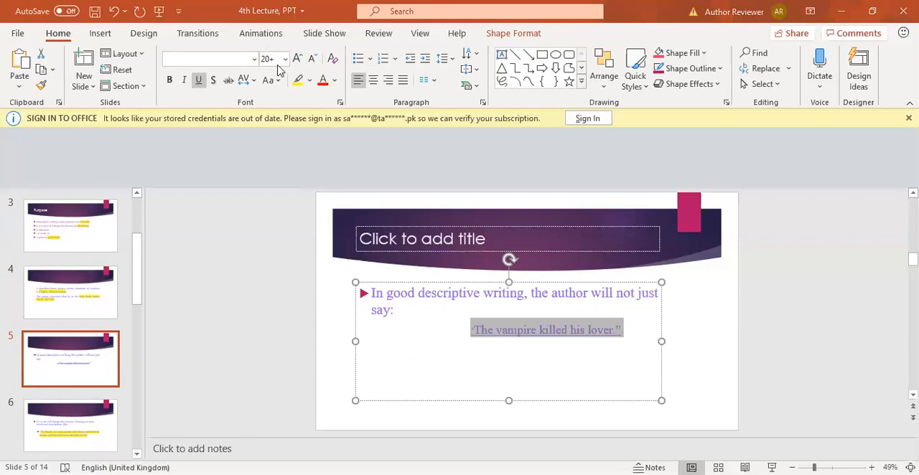
pyautogui.moveTo(342, 329)
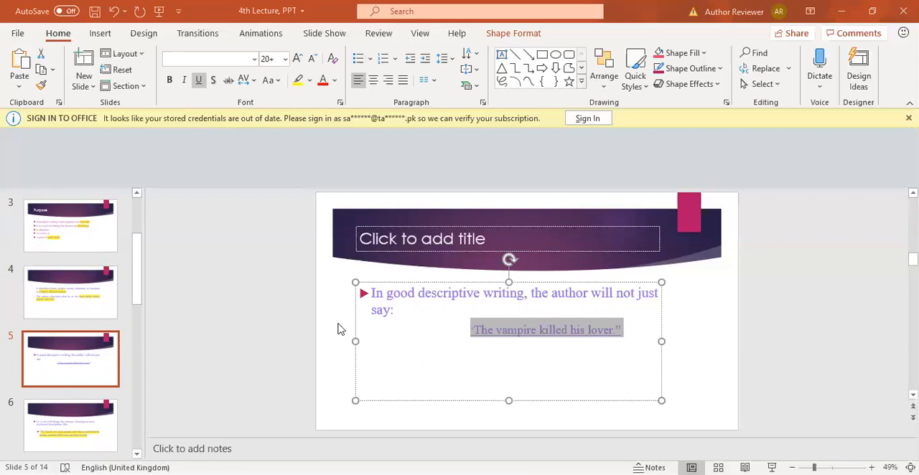
pyautogui.click(725, 368)
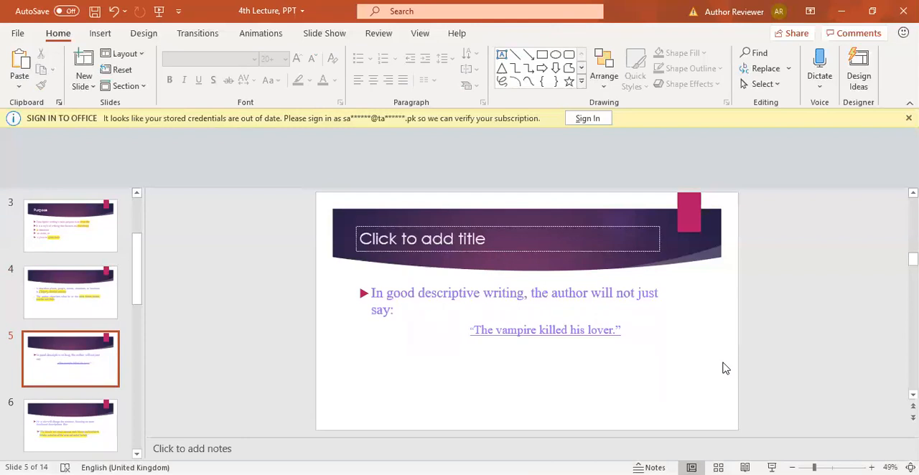
pyautogui.click(70, 425)
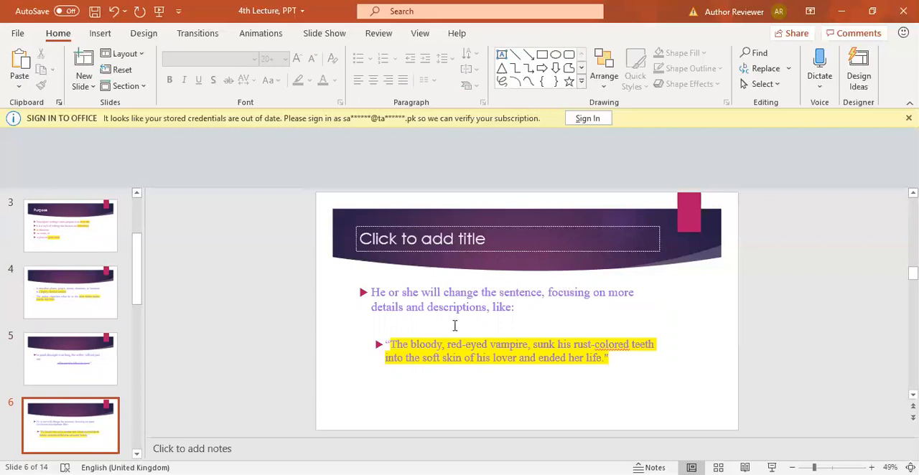
pyautogui.click(415, 373)
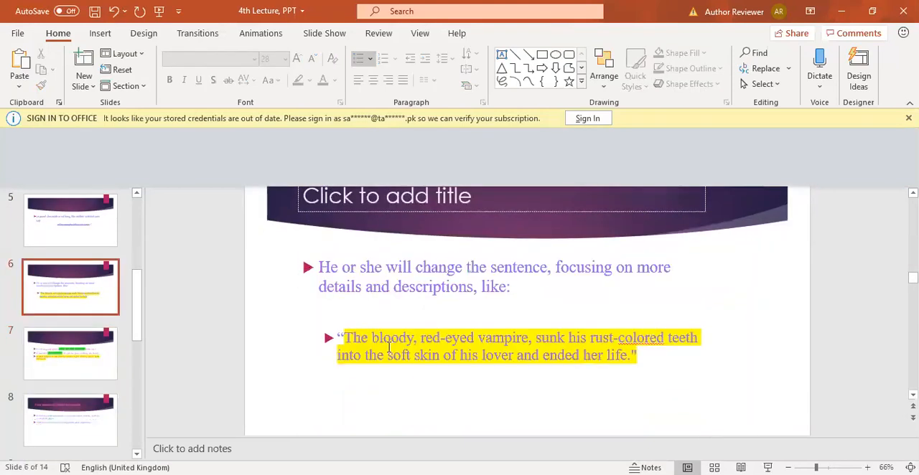
pyautogui.click(586, 356)
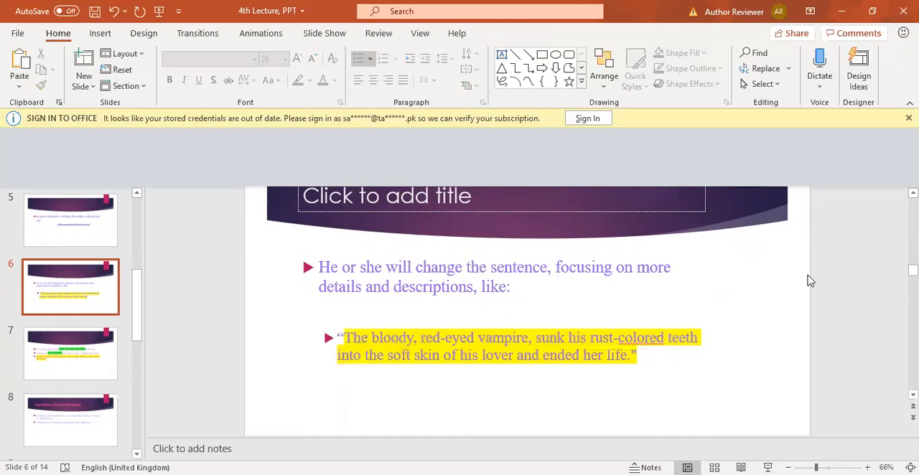
pyautogui.click(70, 220)
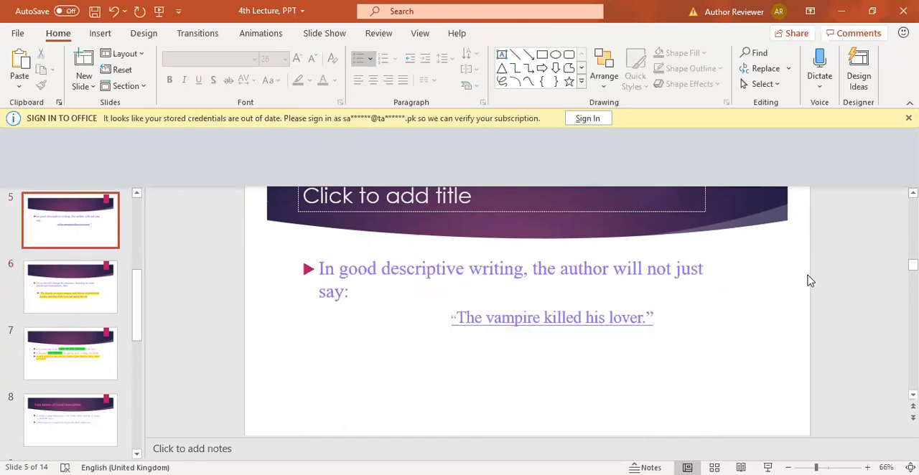
pyautogui.click(71, 287)
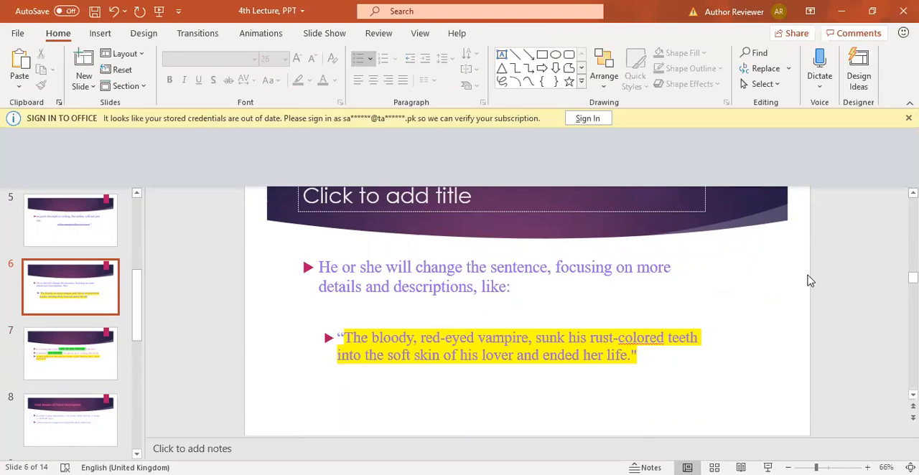
pyautogui.click(70, 219)
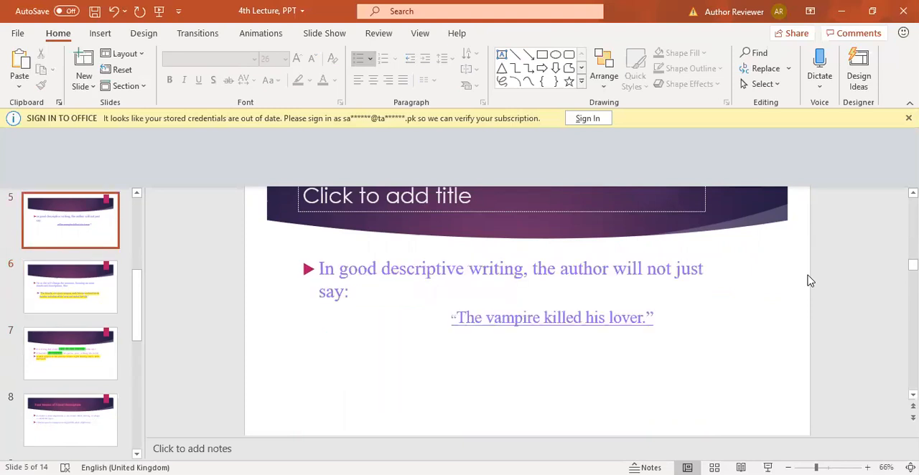
pyautogui.click(71, 287)
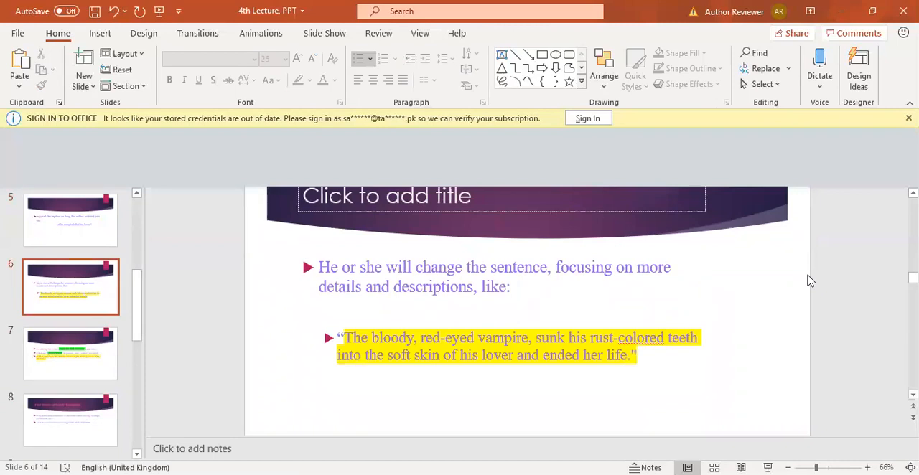
pyautogui.click(70, 221)
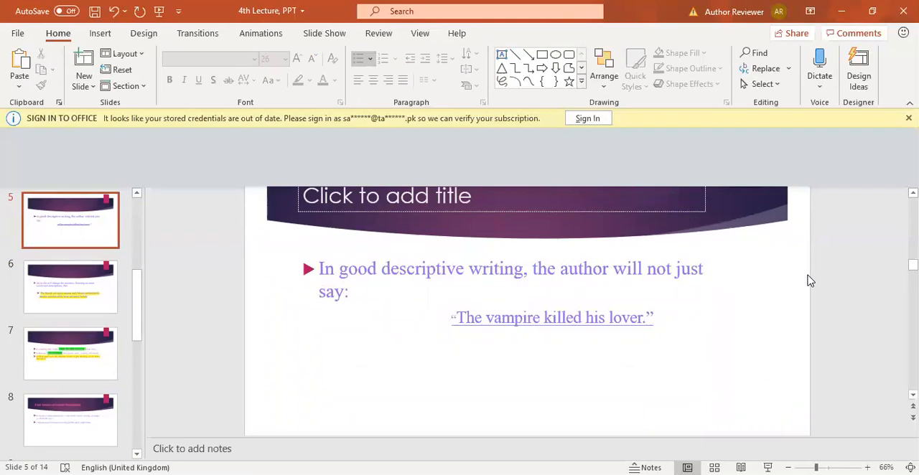
pyautogui.click(70, 286)
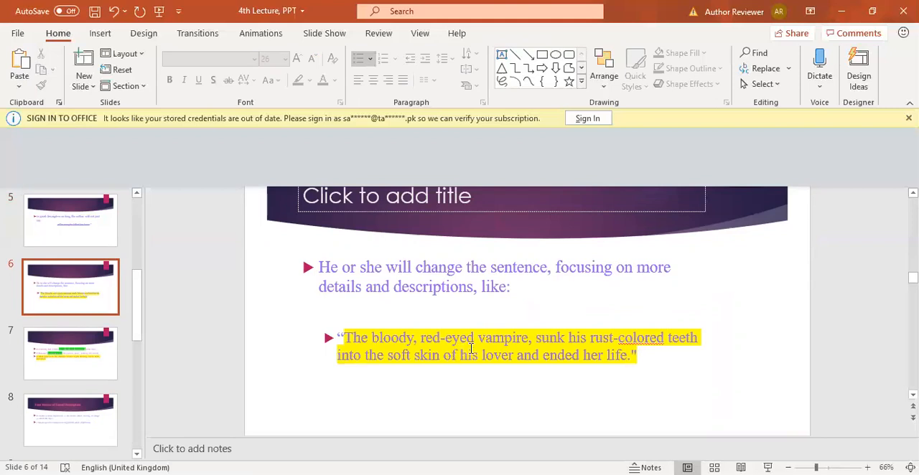
pyautogui.moveTo(586, 339)
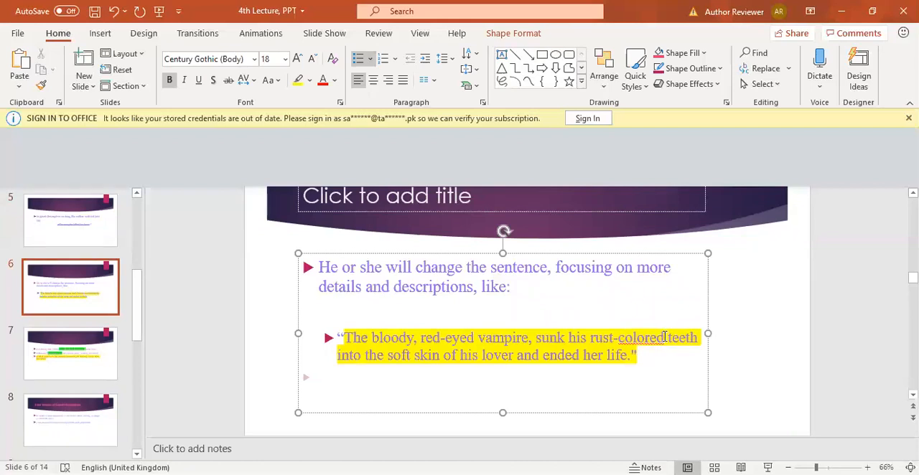
pyautogui.doubleClick(628, 338)
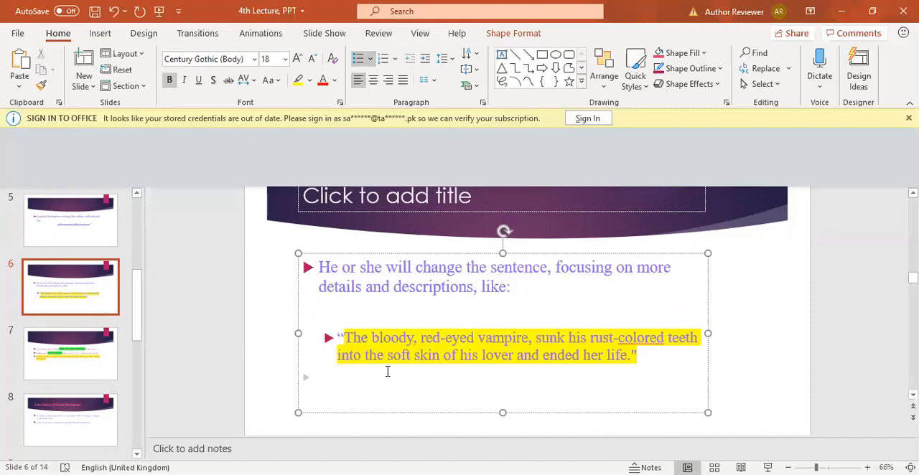
pyautogui.click(744, 399)
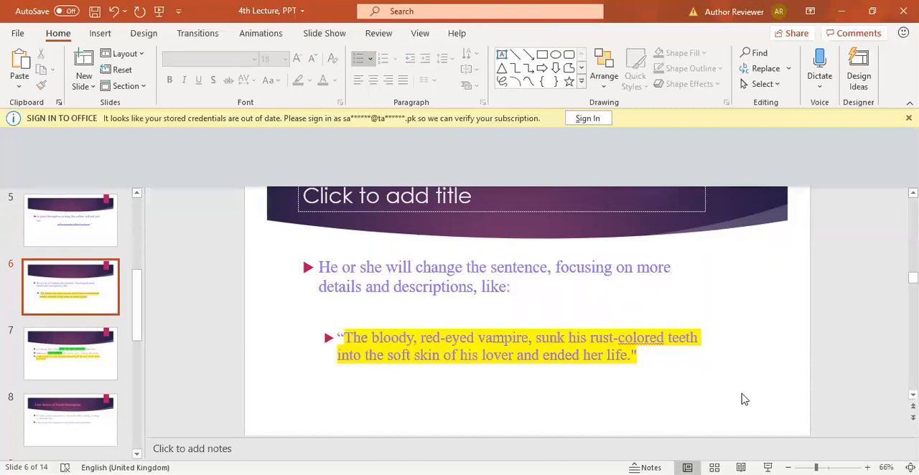